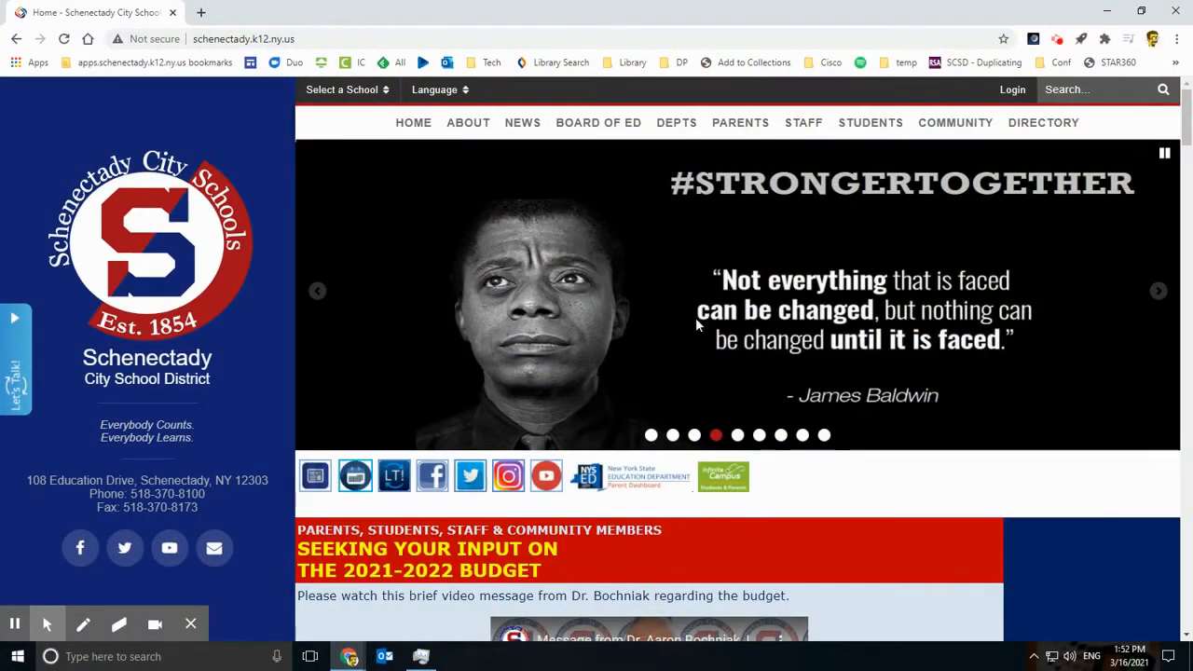
{"action": "mouse_move", "coordinate": [715, 434]}
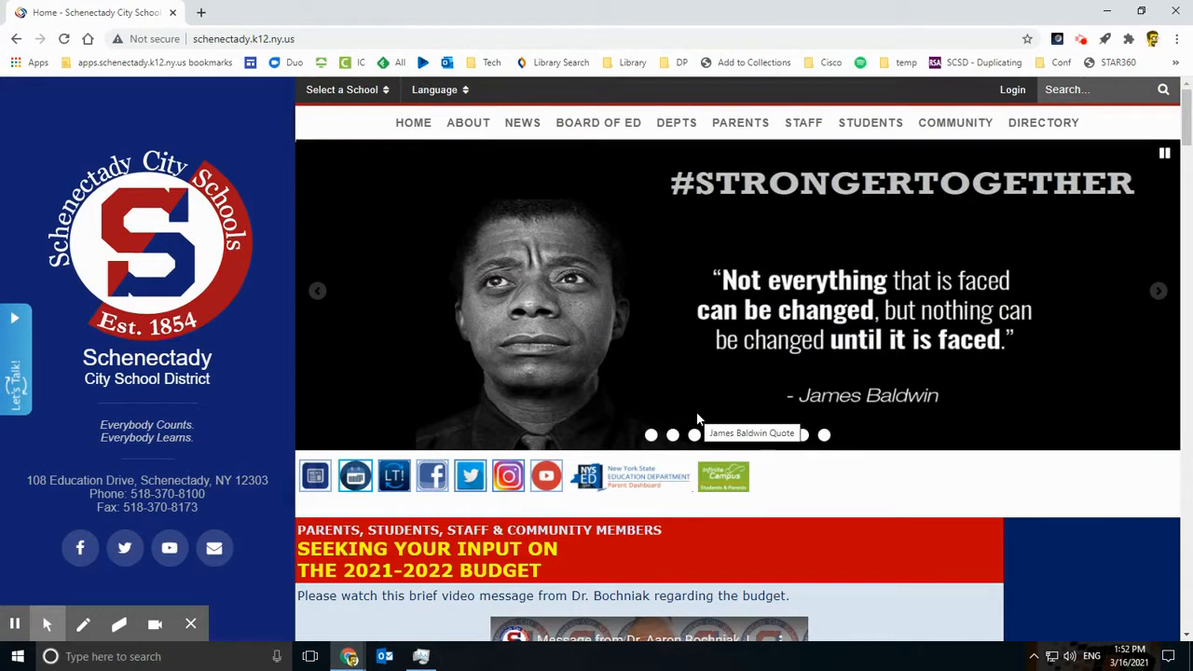
{"action": "mouse_move", "coordinate": [894, 273]}
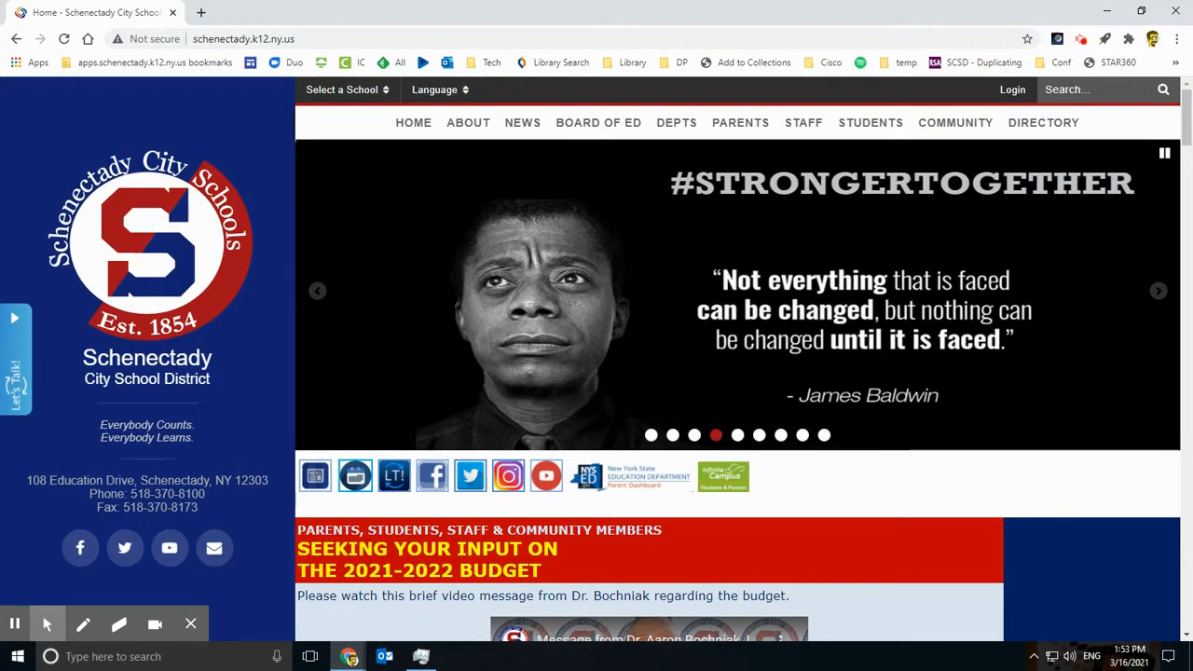
{"action": "mouse_move", "coordinate": [1186, 221]}
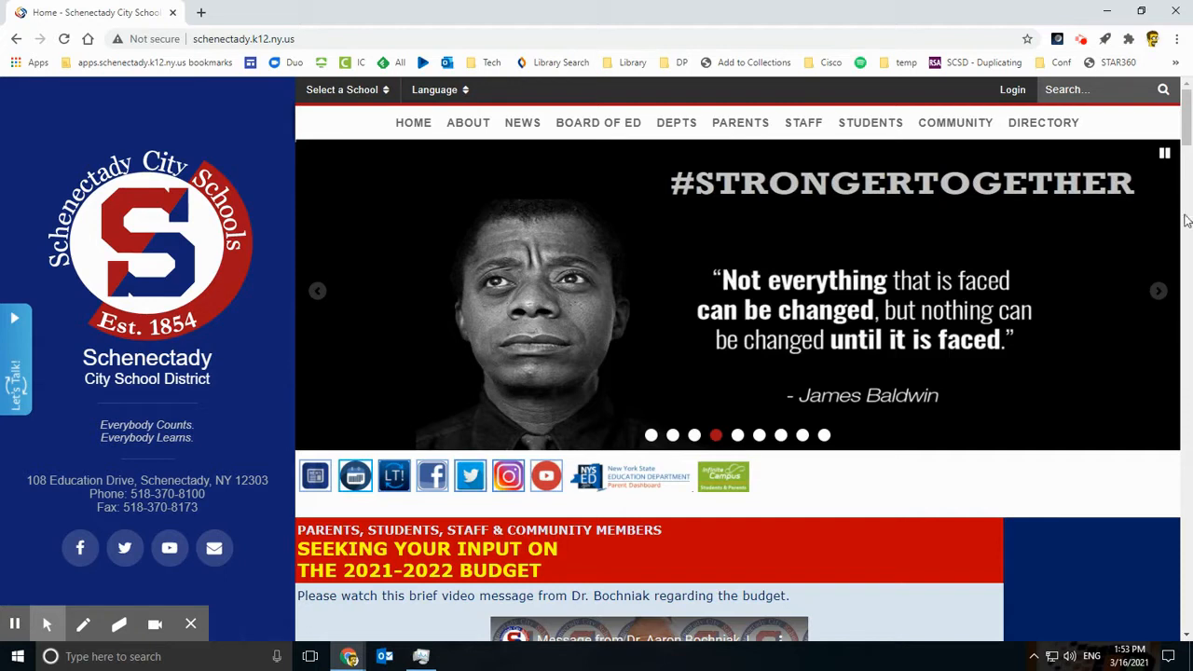
{"action": "mouse_move", "coordinate": [837, 140]}
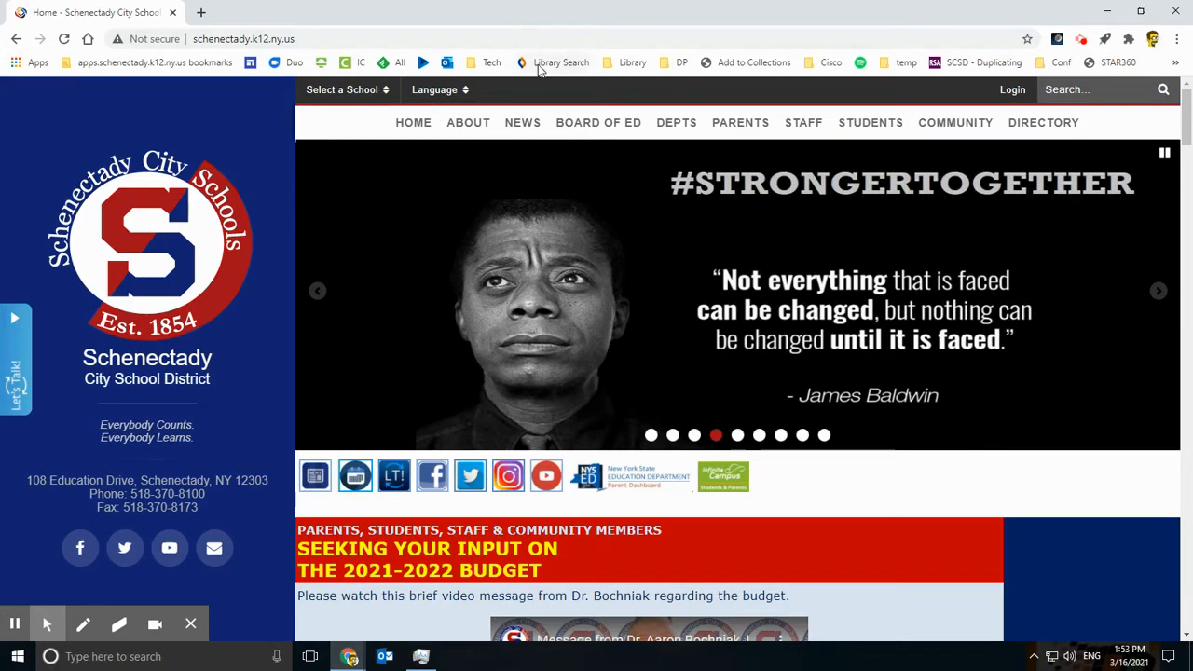
{"action": "mouse_move", "coordinate": [781, 93]}
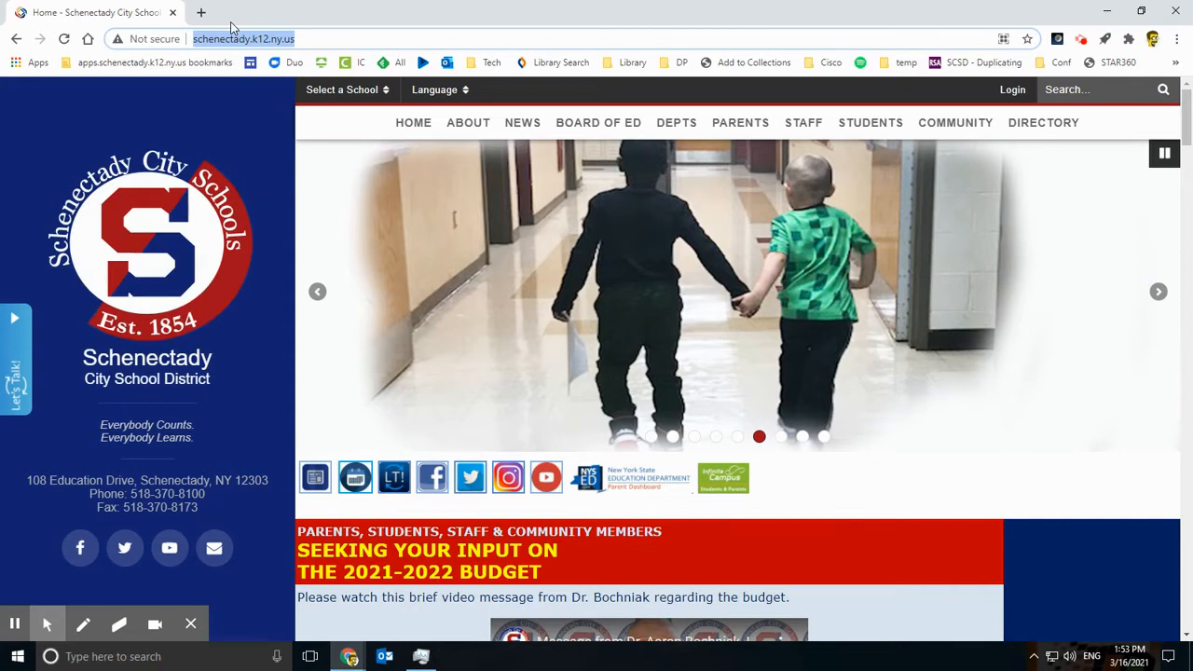
Open a blank untitled Google Doc with docs.new, then begin entering sheets.new.
{"action": "type", "text": "docs.google.com/document/d/1MRobMvGH1qF1TCspzwqy7T0DhKZw3dxXyQhBTzDp1xY/edit"}
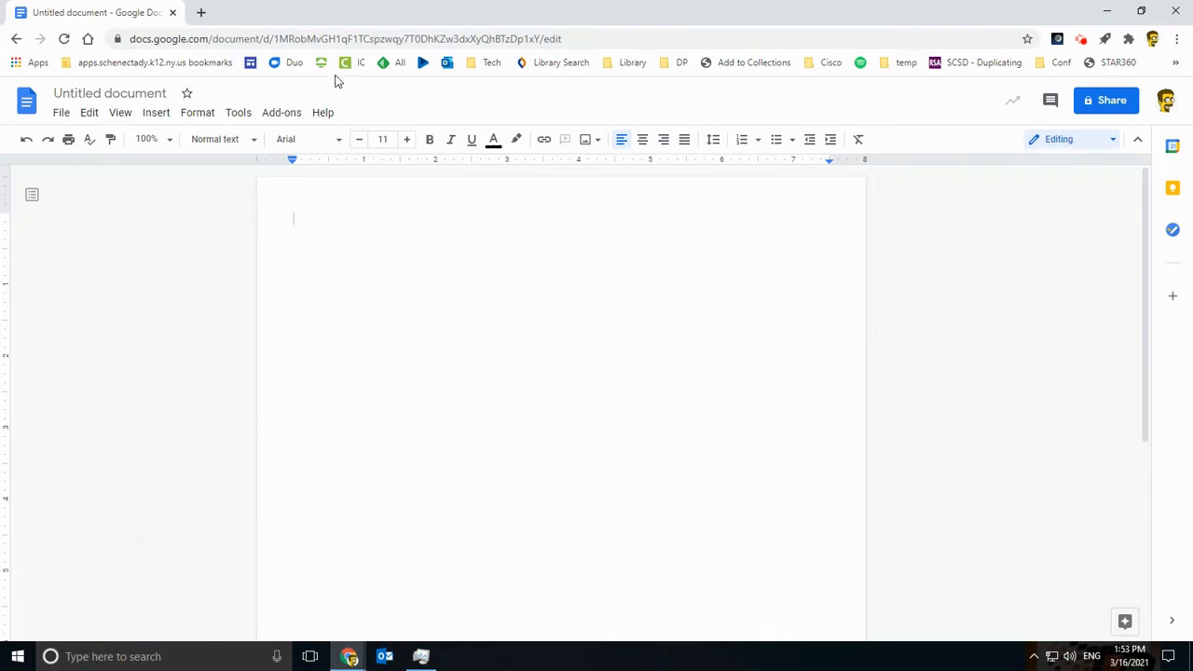
{"action": "type", "text": "sheets/d/1nL5jjdkSK5AFX-OEGVejs86s8gNyVzHgfY4L2cV3SrU/edit#gid=0"}
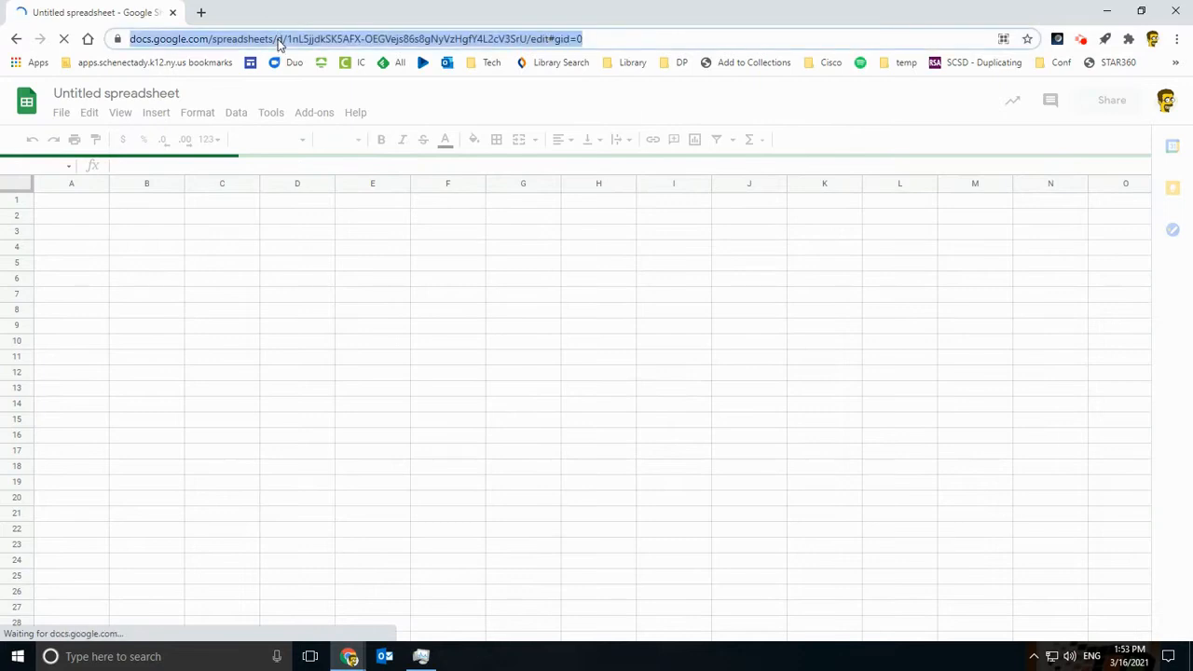
Open a blank untitled Google Slides presentation from the slides.new suggestion, then begin forms.new.
{"action": "type", "text": "slides.bne"}
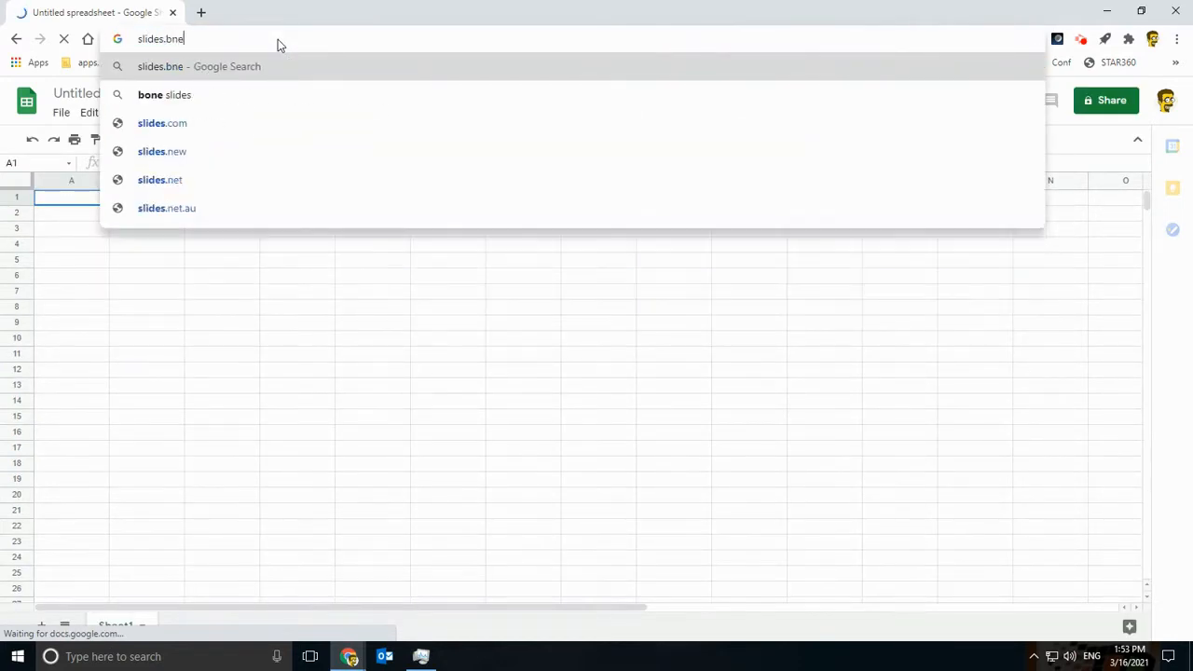
{"action": "left_click", "coordinate": [162, 150]}
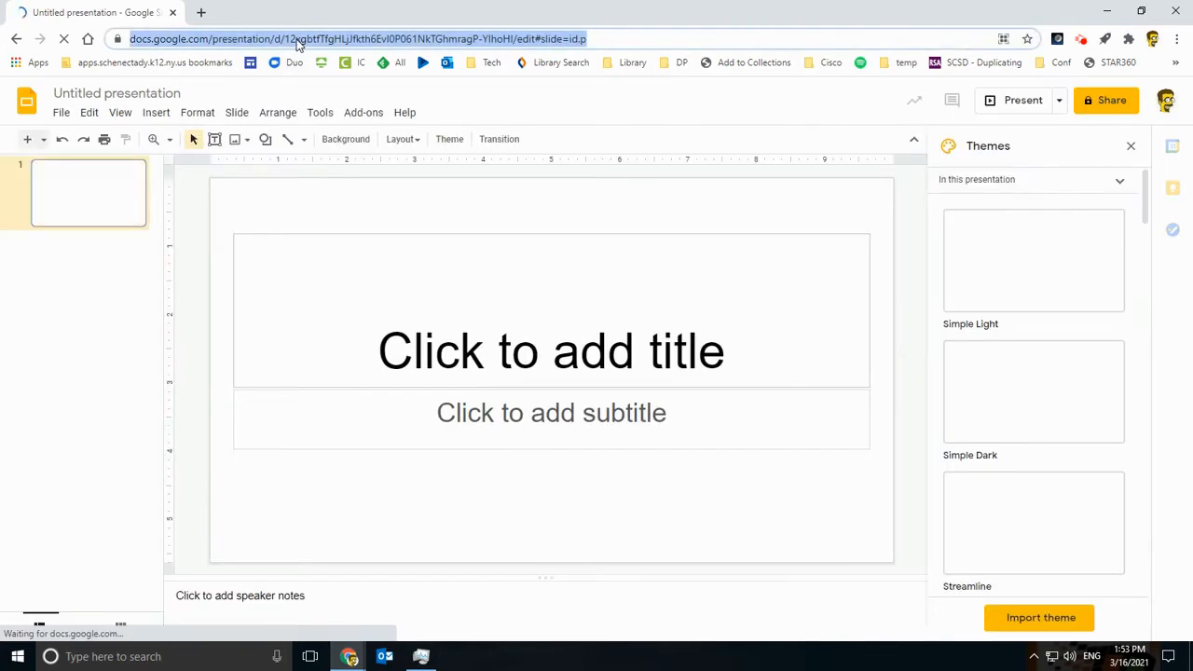
{"action": "type", "text": "forms."}
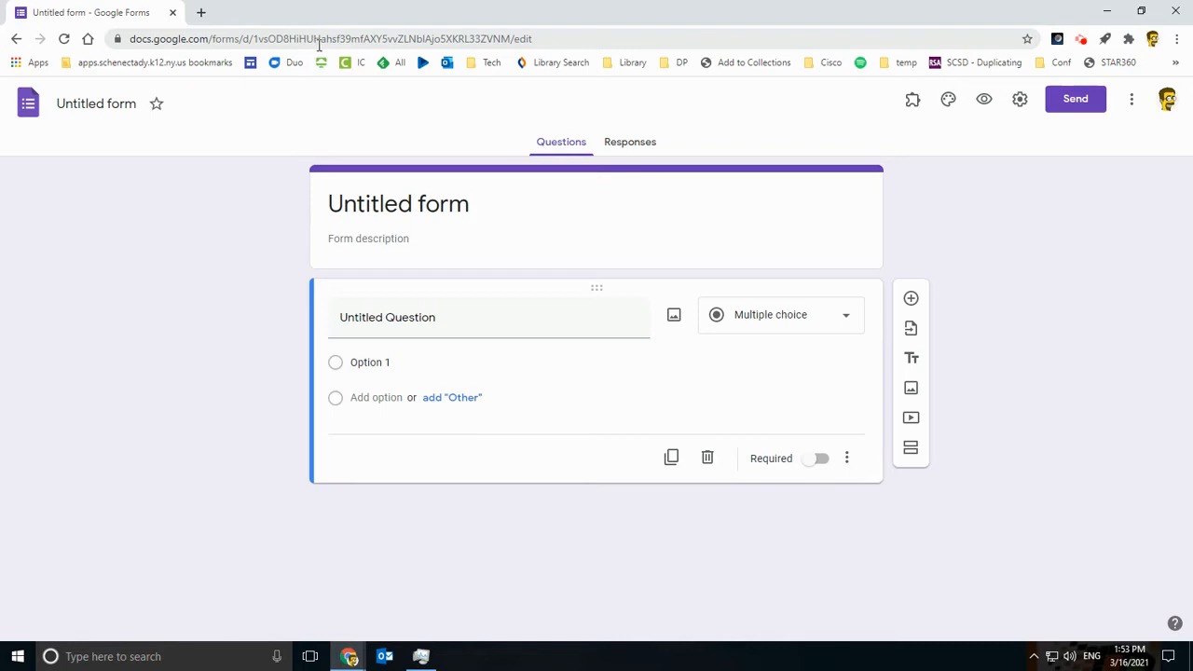
Replace the Google Form with a blank presentation via deck.new, then begin jam.new.
{"action": "type", "text": "deck"}
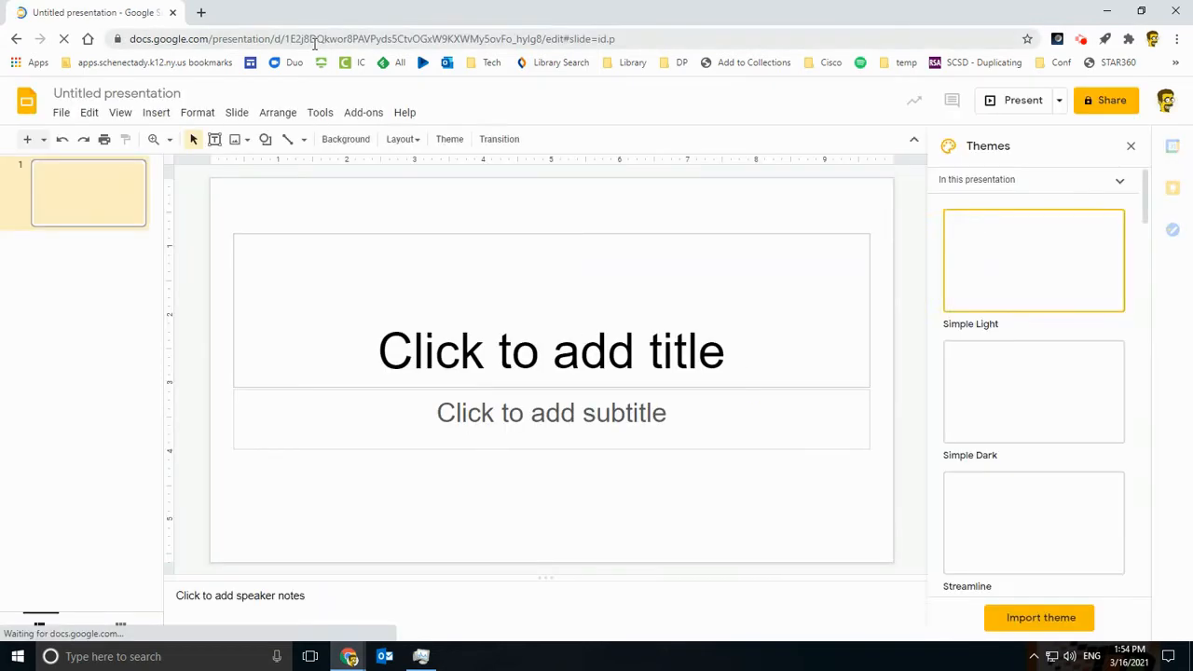
{"action": "type", "text": "jam"}
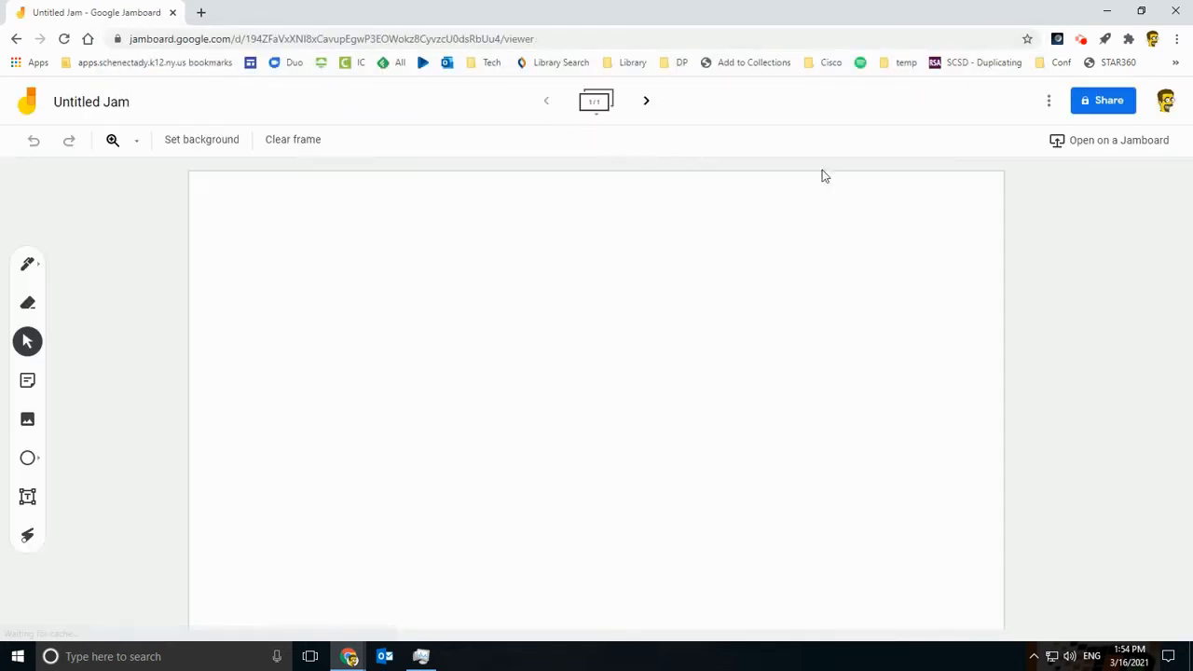
Select the Jamboard jam's URL in the address bar for the next shortcut.
{"action": "left_click", "coordinate": [332, 39]}
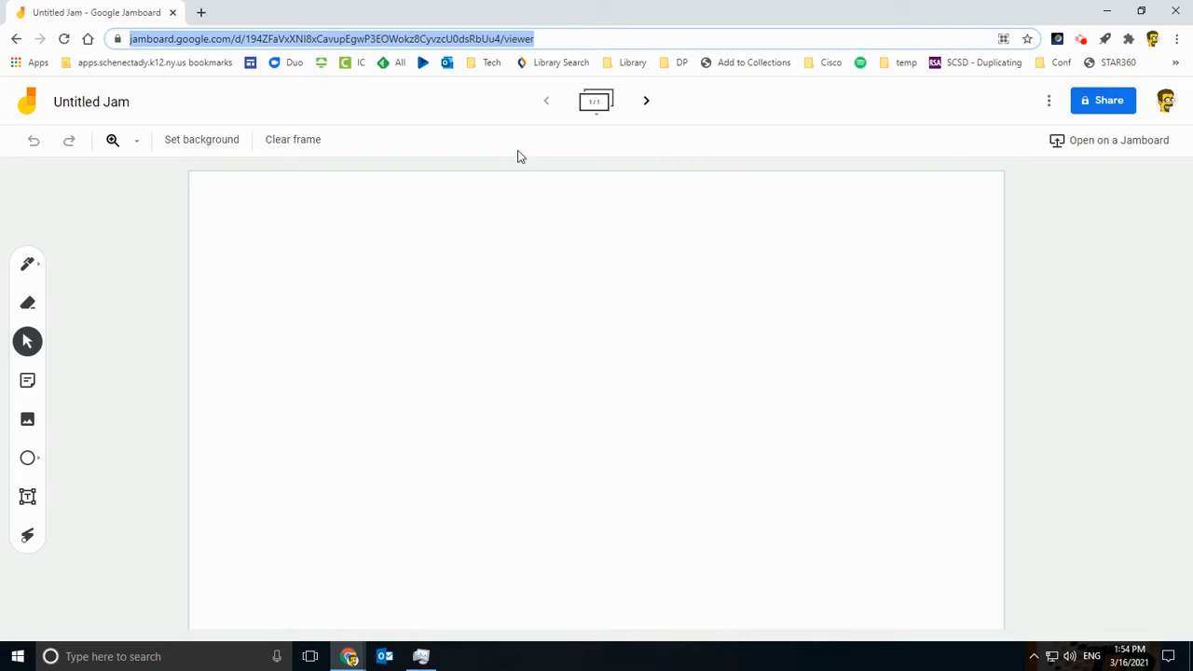
Open a blank Canva social media design with canva.new.
{"action": "type", "text": "canva.ne"}
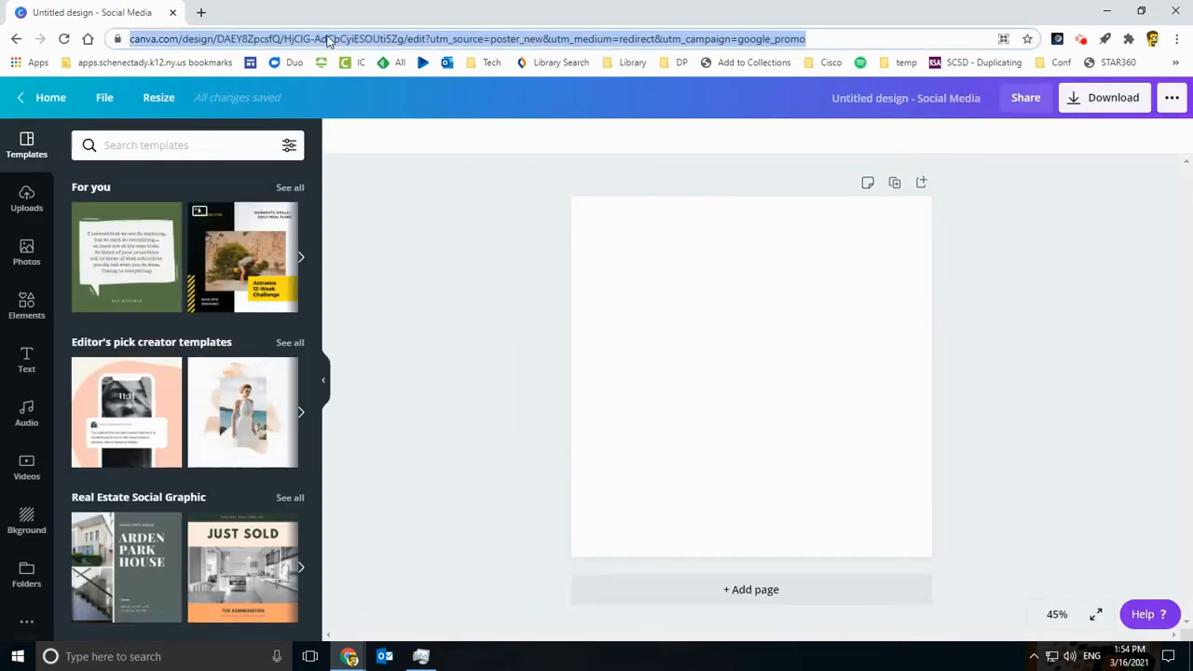
Create the empty Spotify playlist 'My Playlist #26' using playlist.new.
{"action": "type", "text": "playlist/73akVKoxYd9sMcWjF4XTAX"}
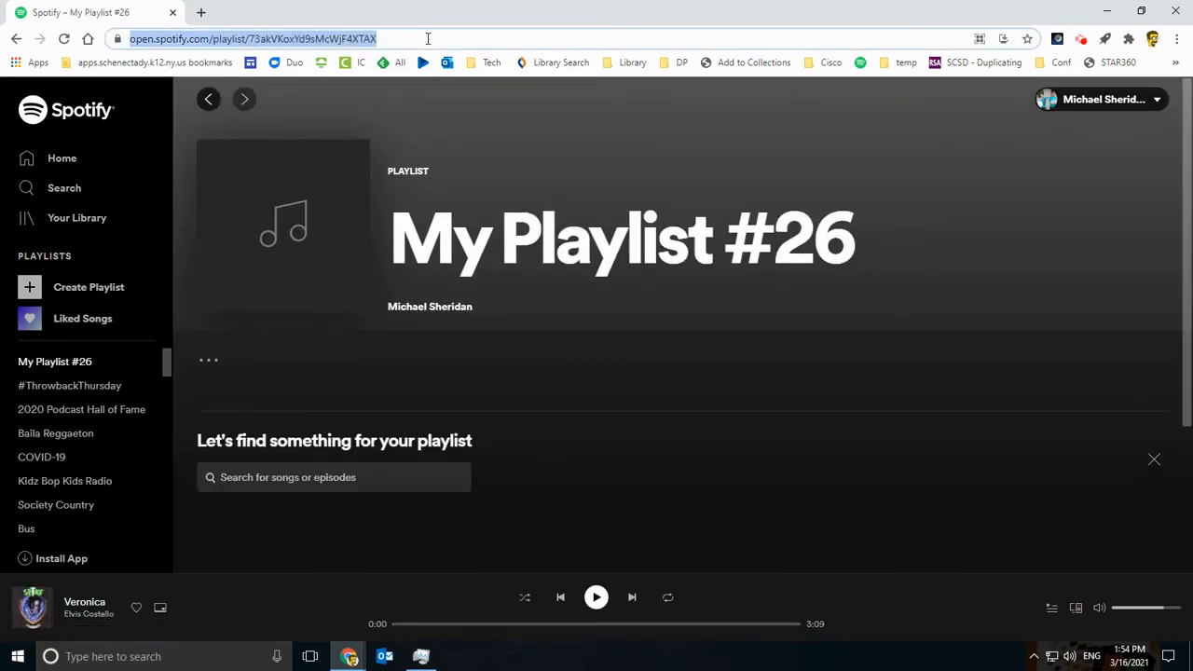
Reach Quizlet's create-a-new-study-set page and its sign-up form via quizlet.new.
{"action": "type", "text": "quizlet.com/create-set"}
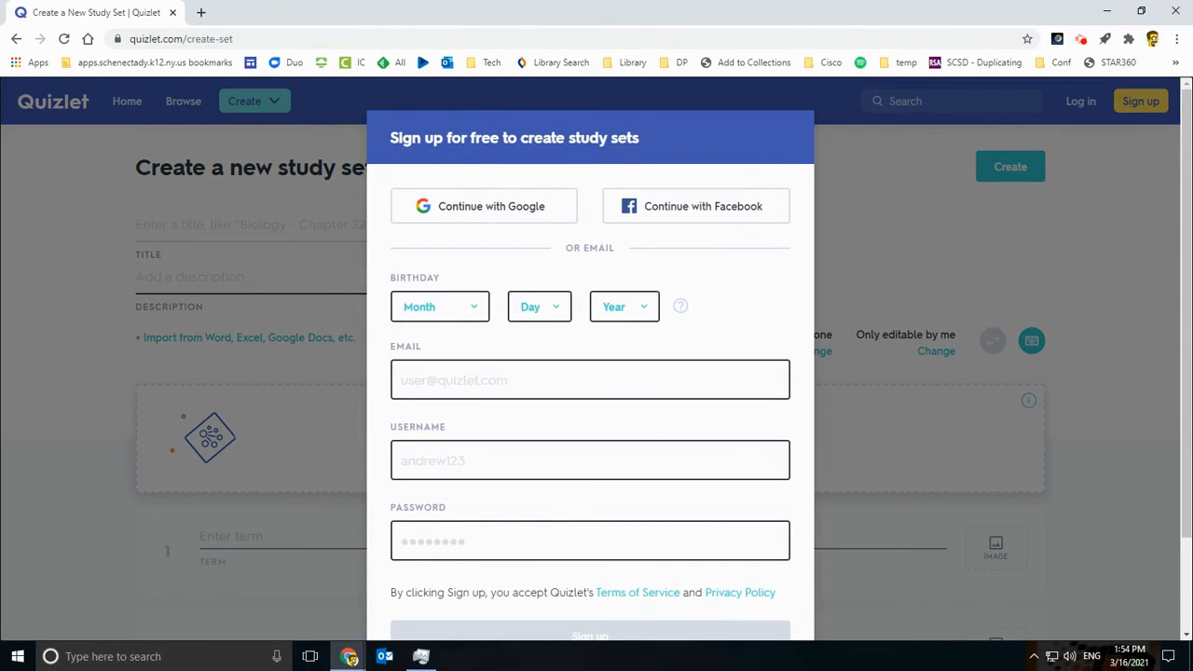
{"action": "mouse_move", "coordinate": [720, 307]}
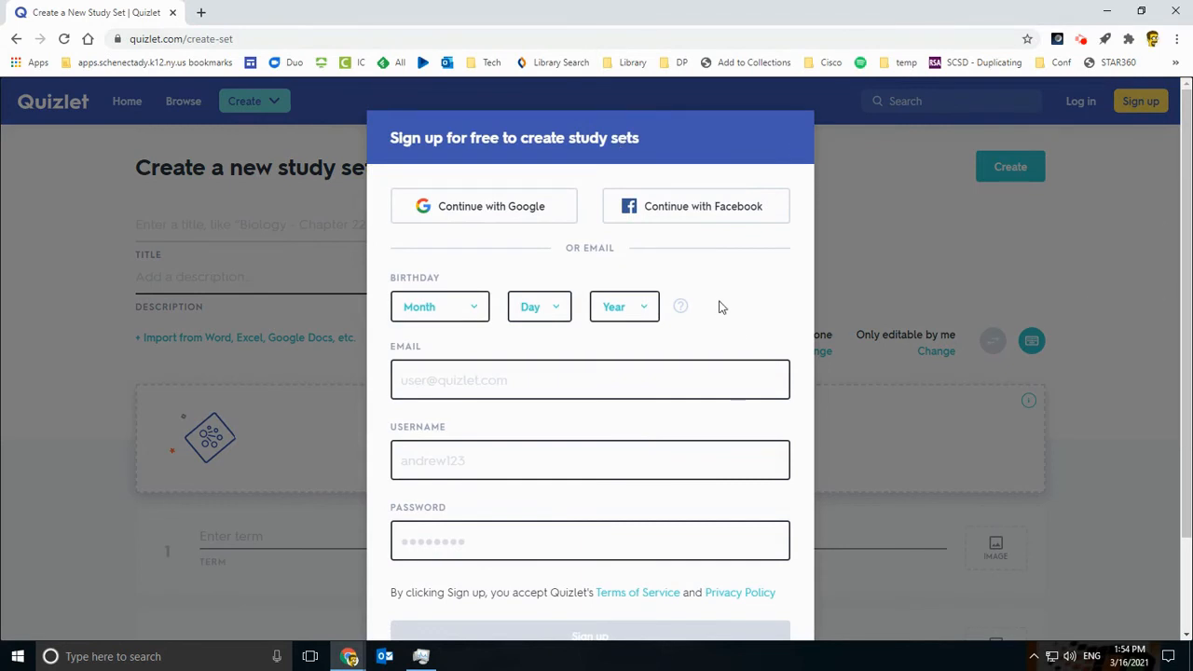
{"action": "mouse_move", "coordinate": [1066, 383]}
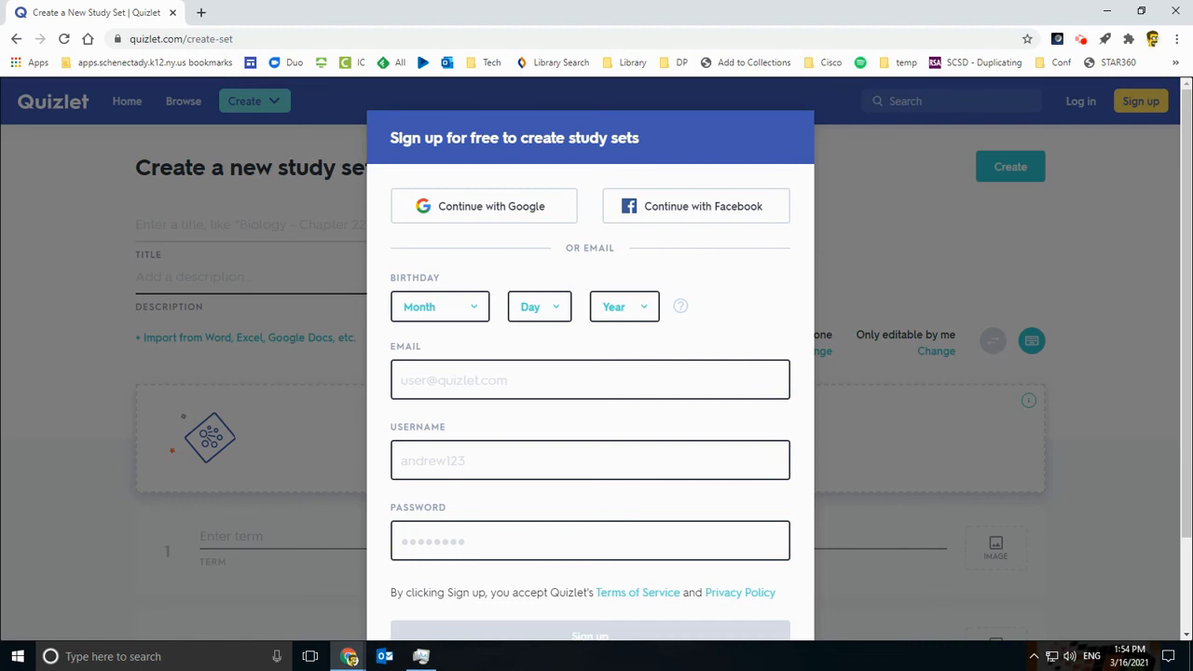
{"action": "mouse_move", "coordinate": [938, 250]}
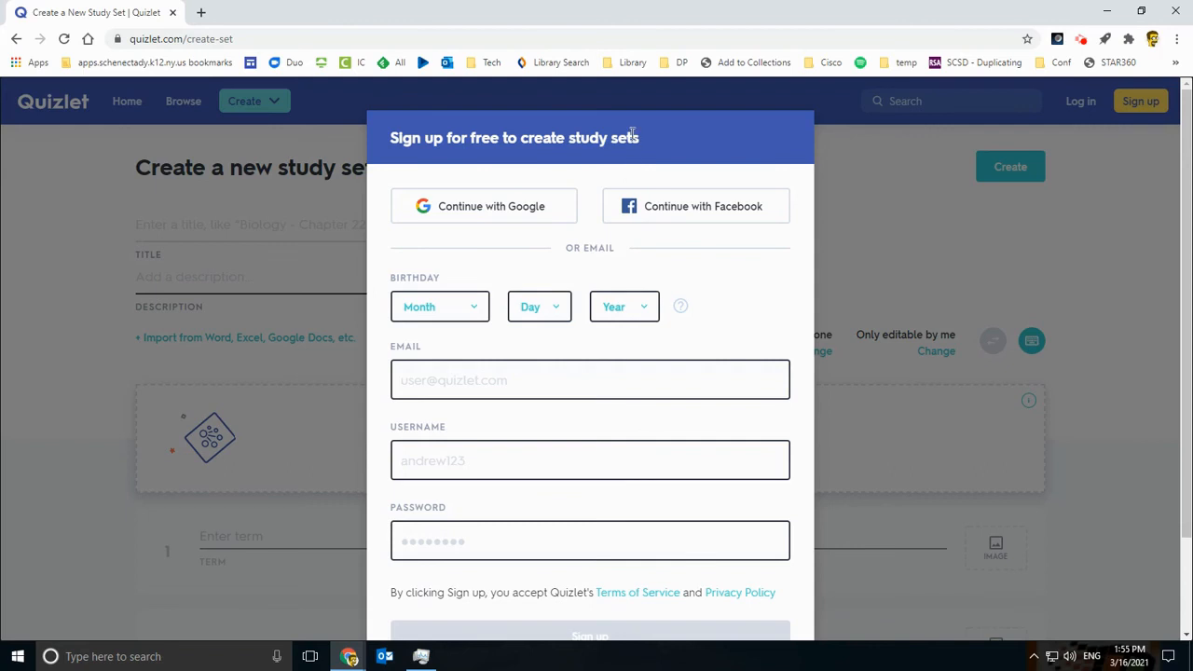
{"action": "mouse_move", "coordinate": [638, 153]}
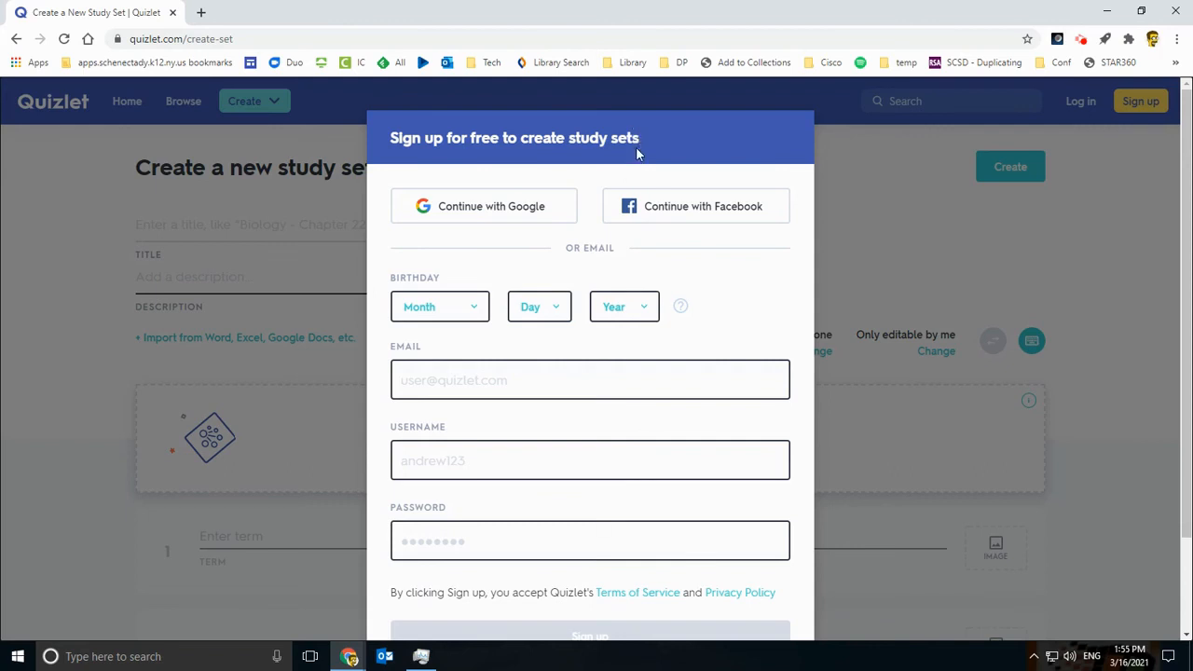
{"action": "mouse_move", "coordinate": [621, 222]}
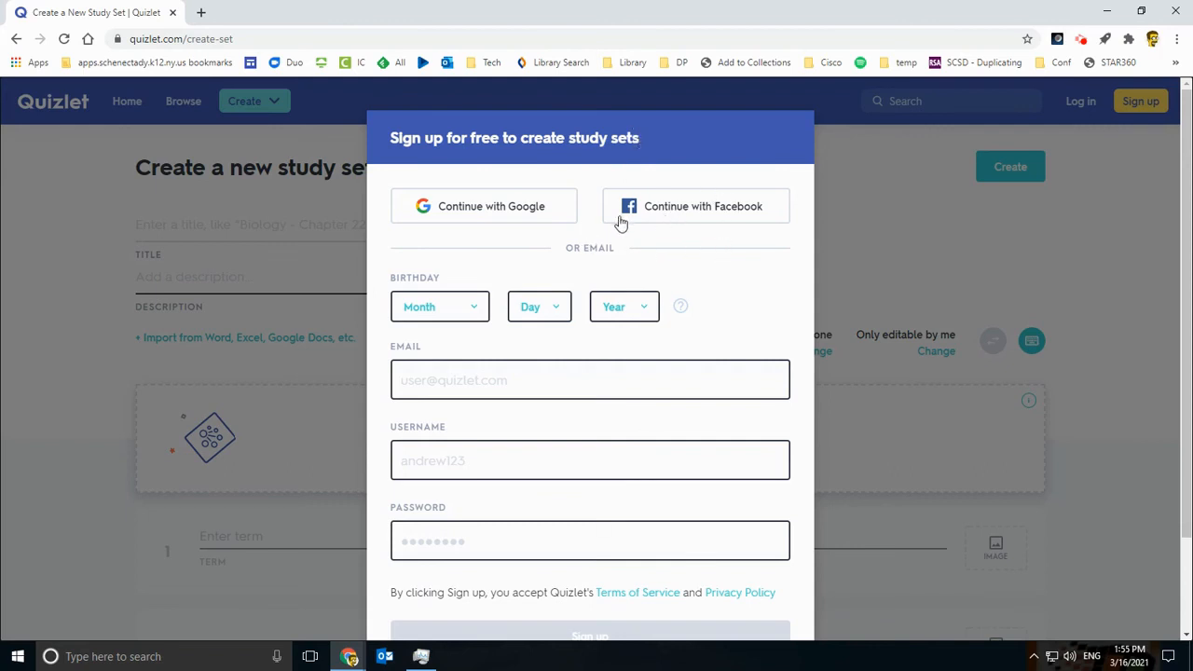
{"action": "mouse_move", "coordinate": [585, 233]}
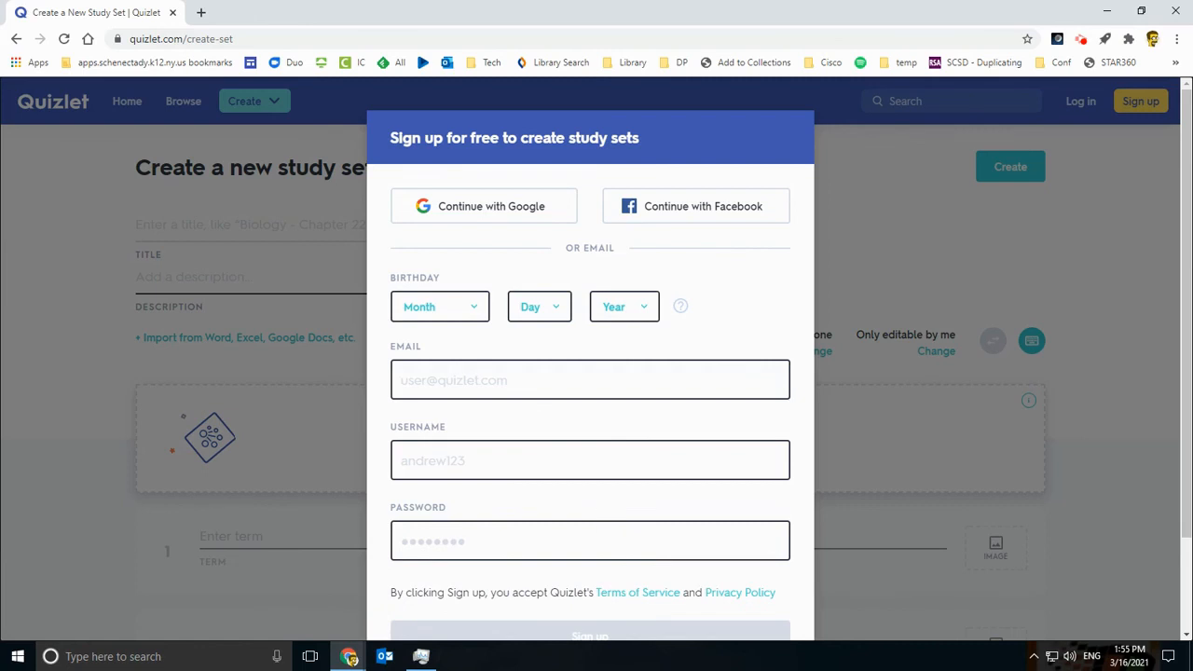
{"action": "mouse_move", "coordinate": [1078, 66]}
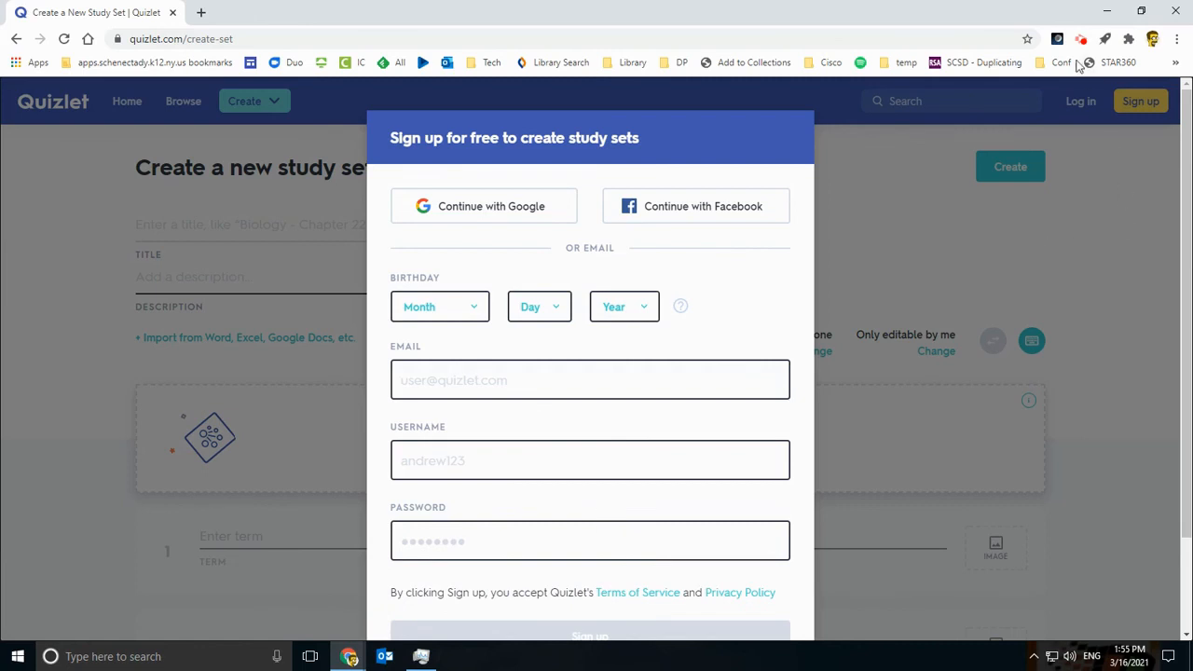